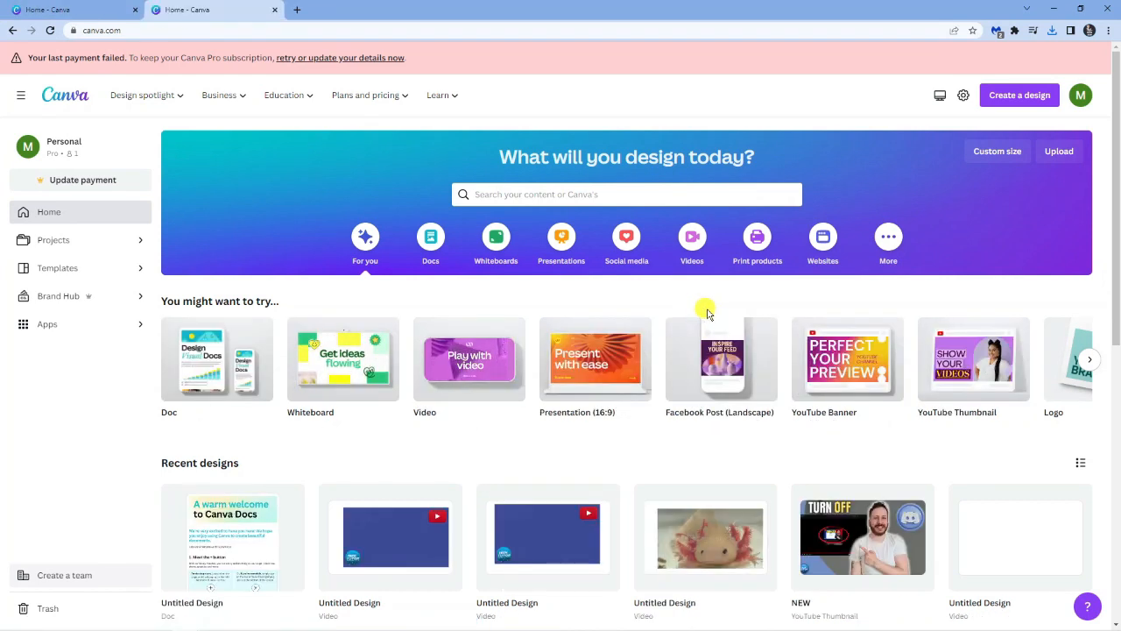
# Open a blank Facebook Post design from the home page suggestions.
pyautogui.click(720, 359)
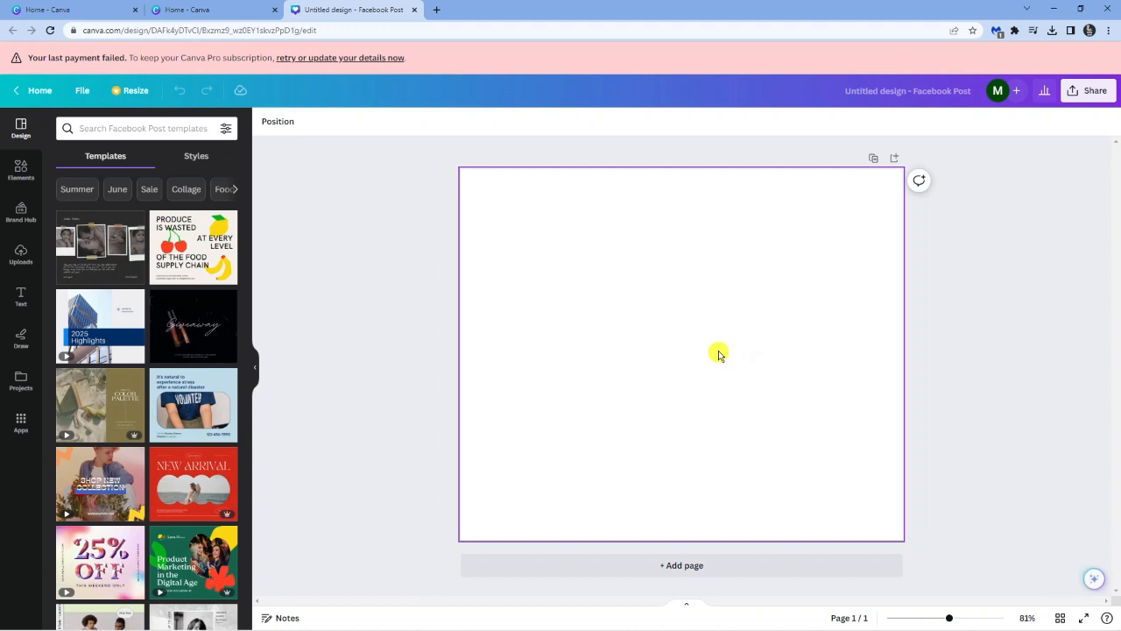
pyautogui.moveTo(755, 269)
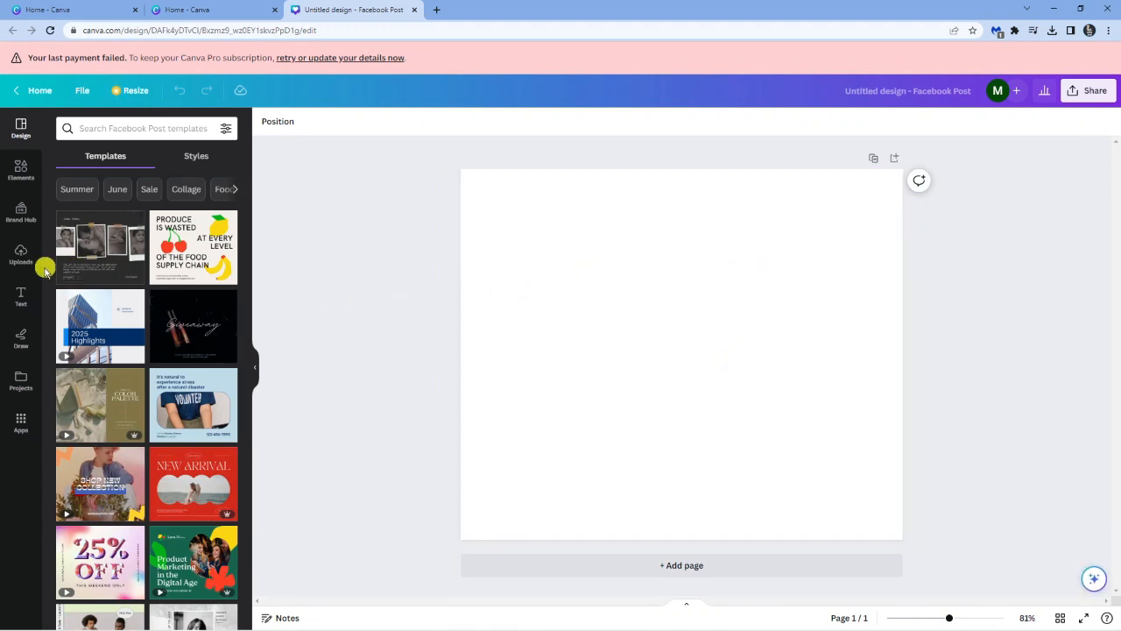
# Upload the cat photo from the Downloads folder into Uploads.
pyautogui.click(21, 255)
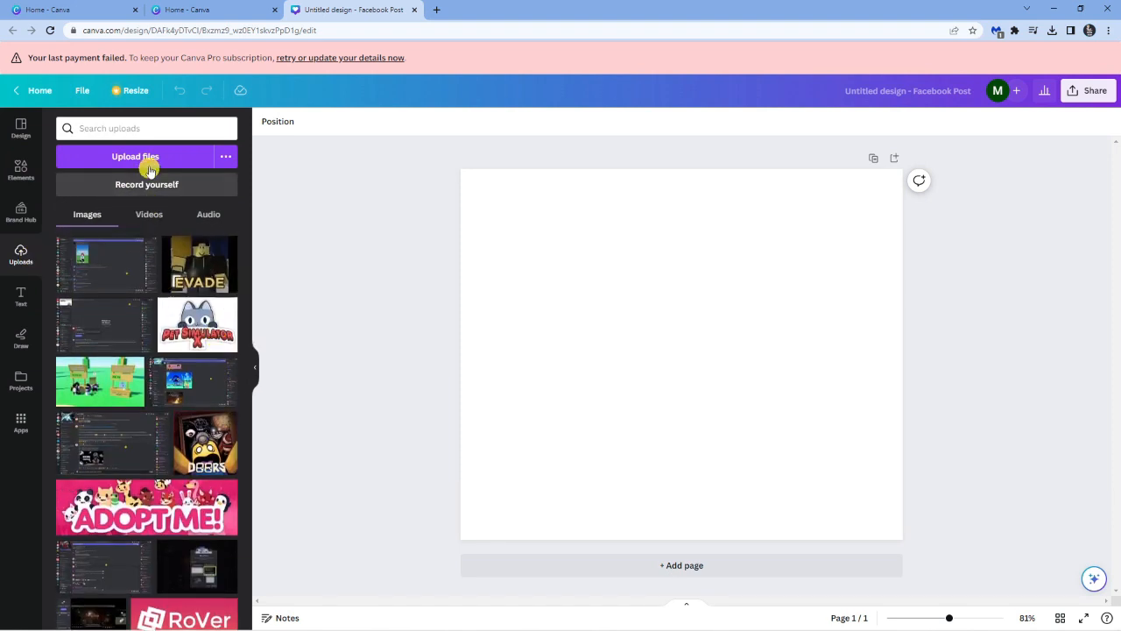
pyautogui.click(135, 156)
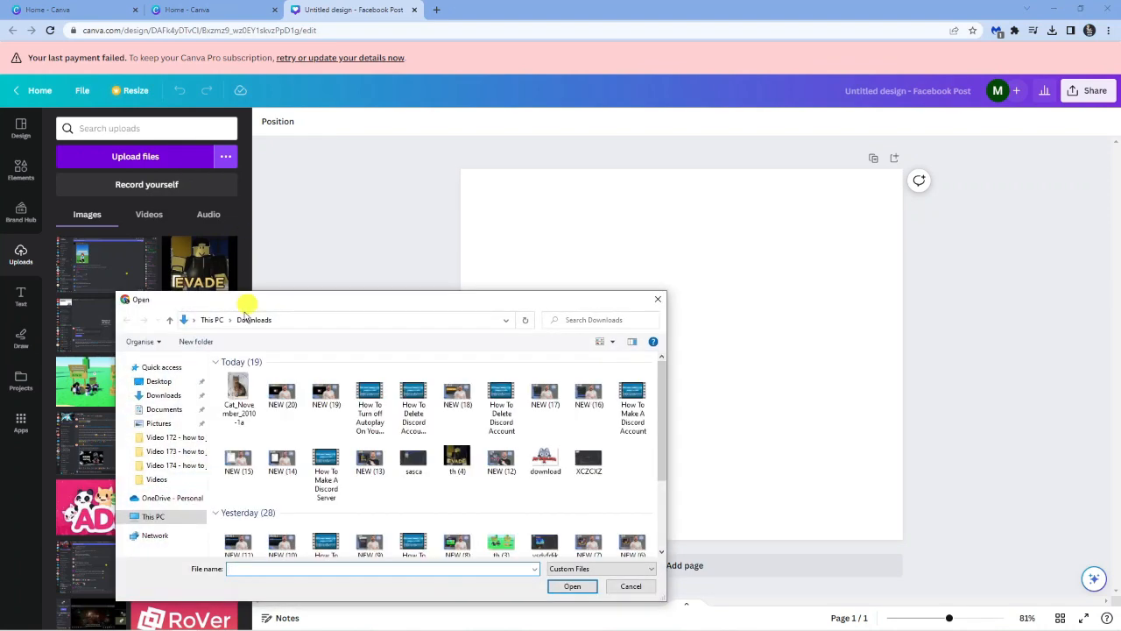
pyautogui.click(629, 586)
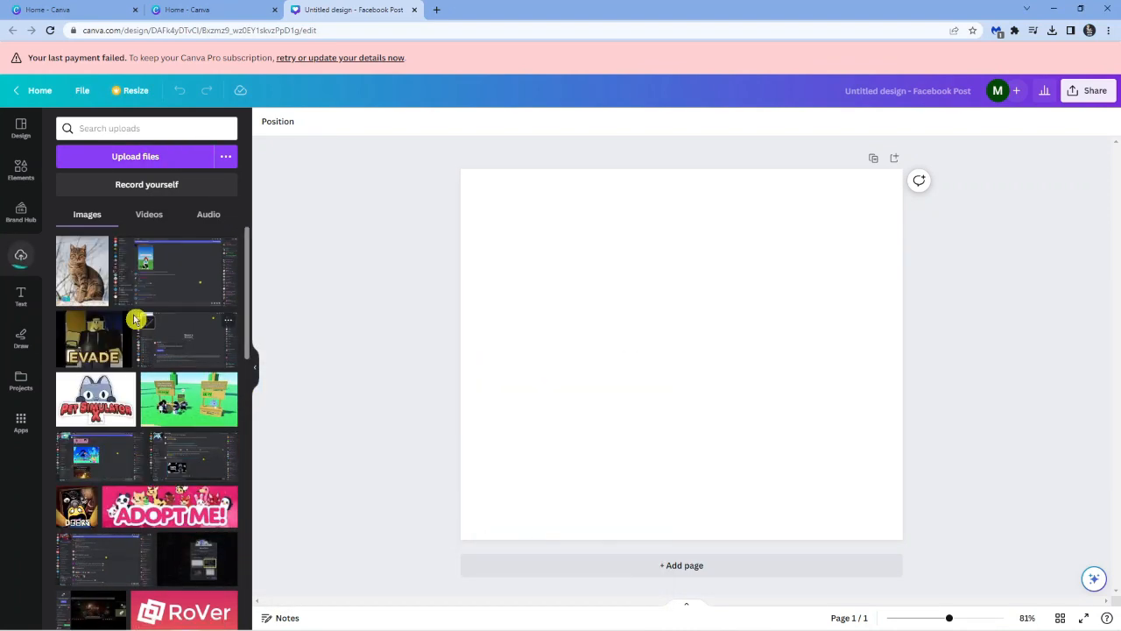
pyautogui.moveTo(87, 270)
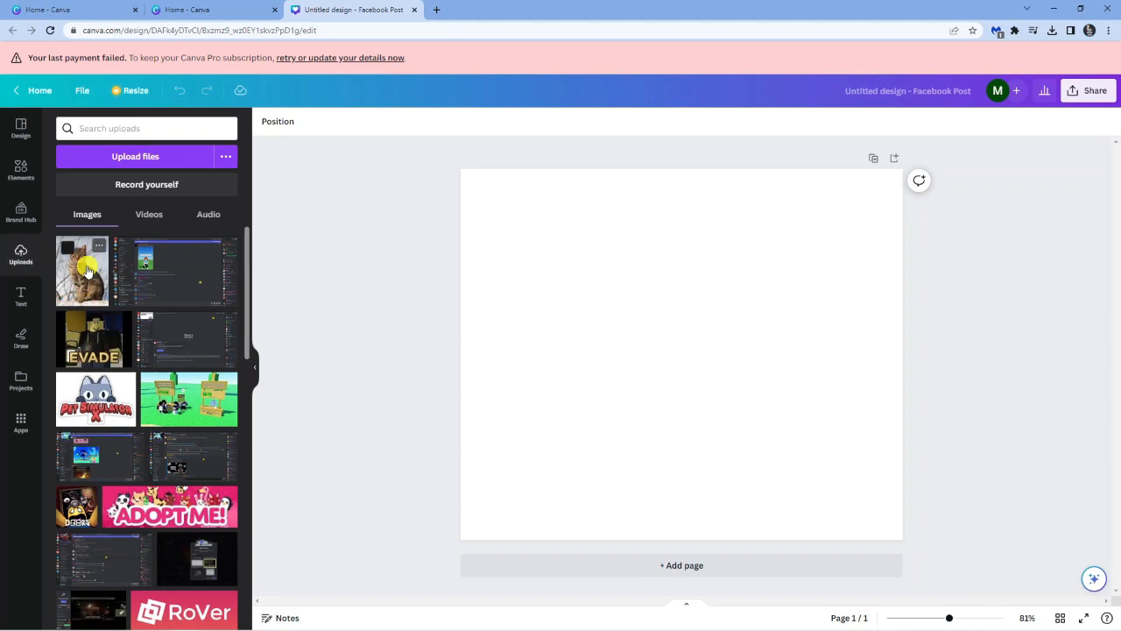
# Add the uploaded cat photo to the page and select it.
pyautogui.click(81, 270)
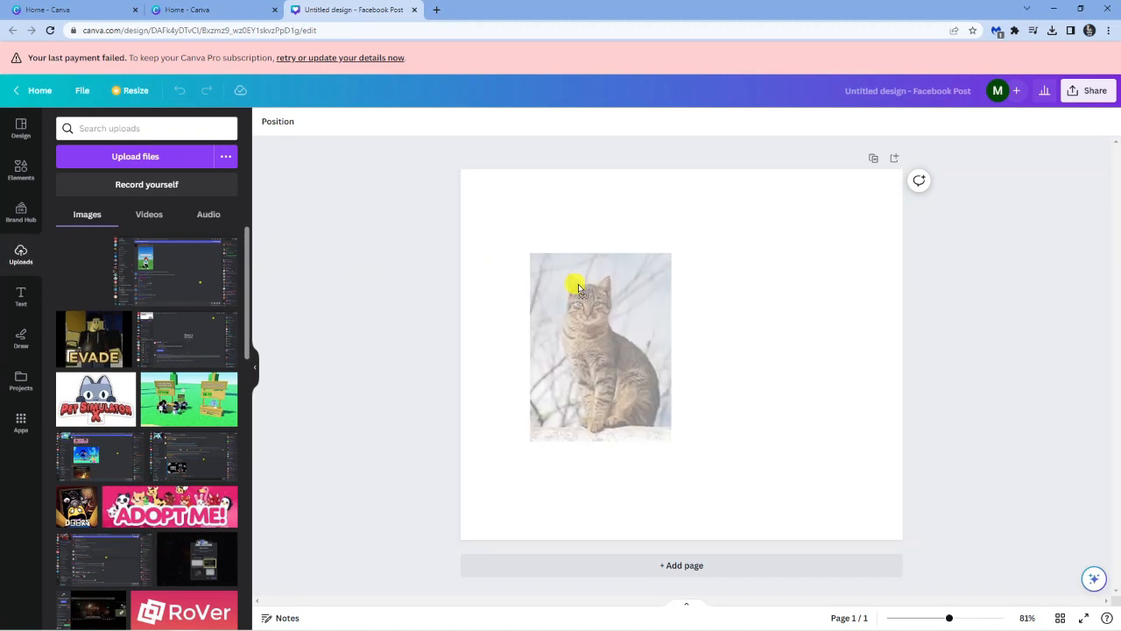
pyautogui.click(600, 347)
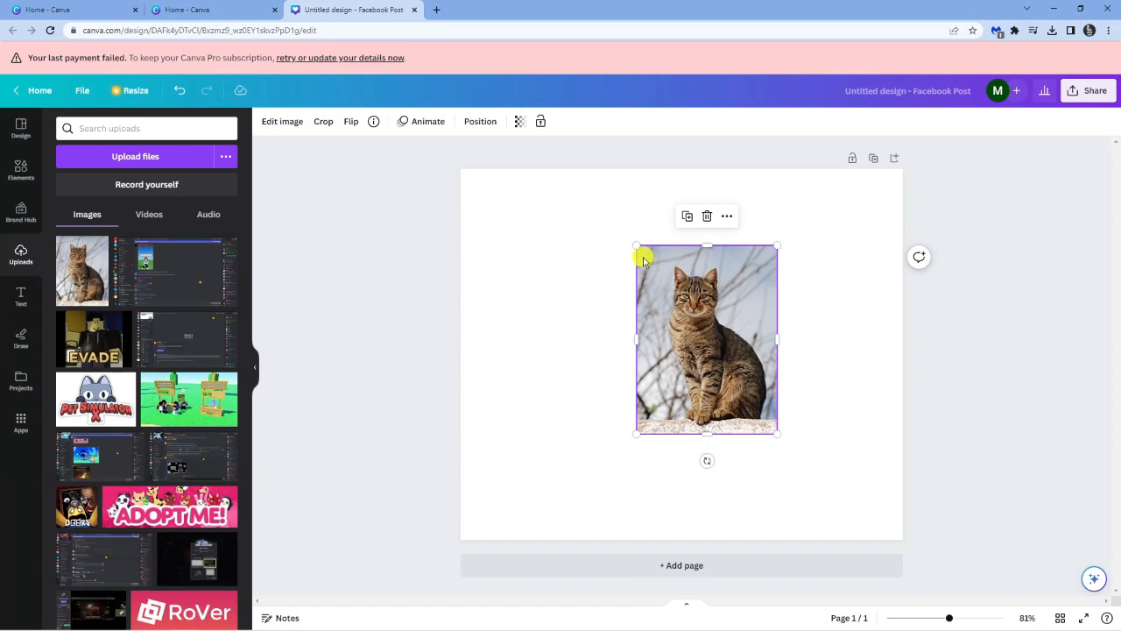
pyautogui.moveTo(417, 201)
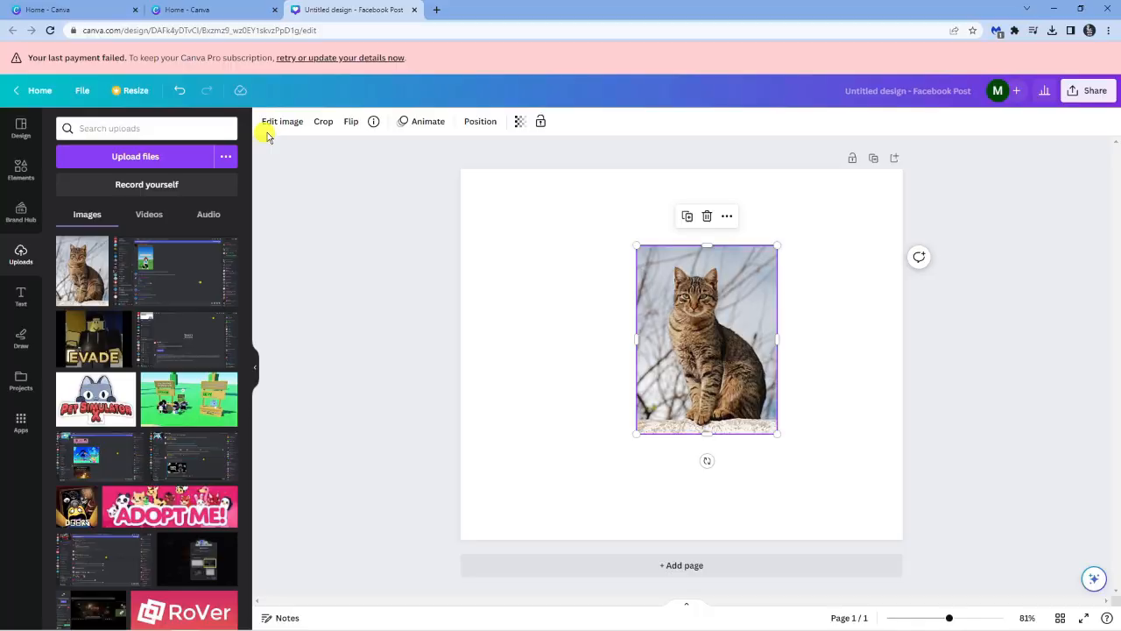
# Strip the cat photo's background with BG Remover and enlarge the cutout.
pyautogui.click(282, 121)
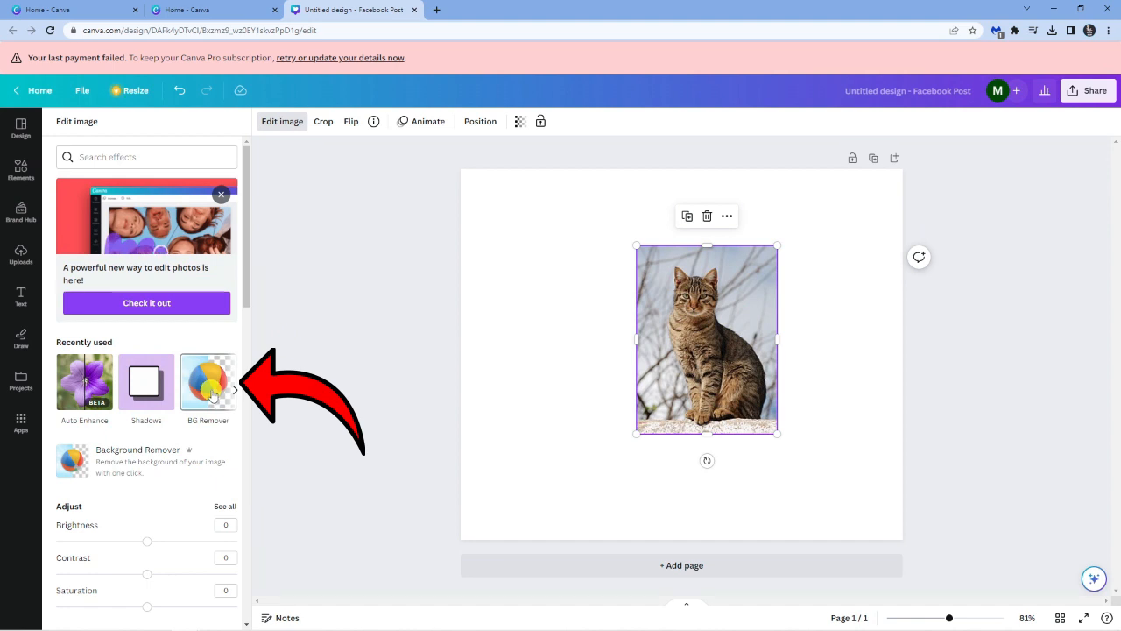
pyautogui.click(208, 381)
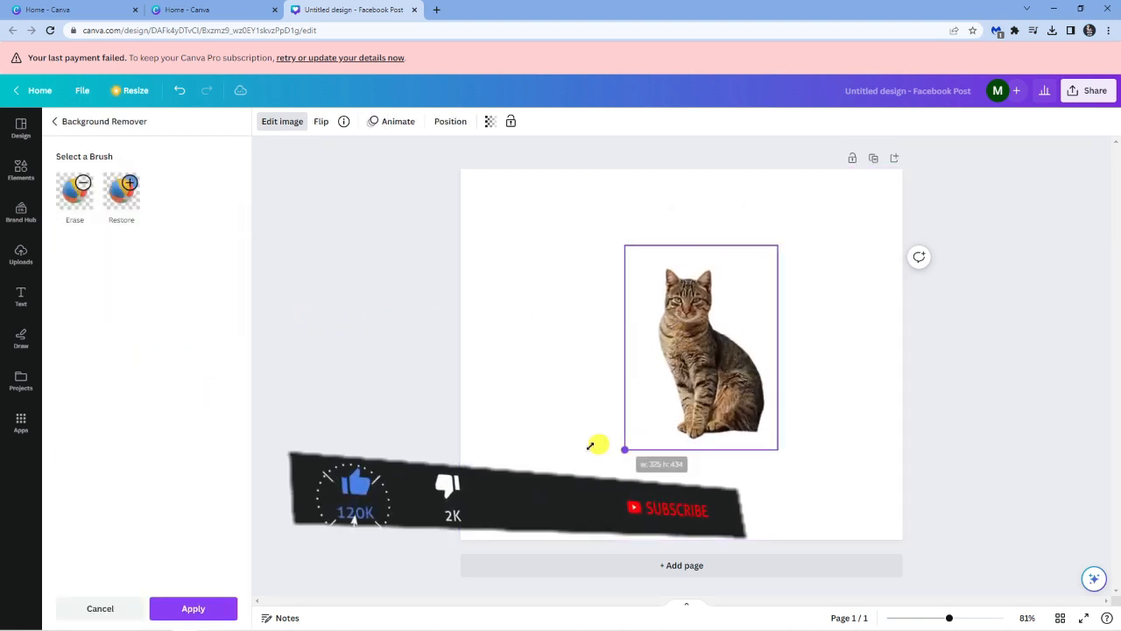
pyautogui.moveTo(624, 449); pyautogui.dragTo(609, 389)
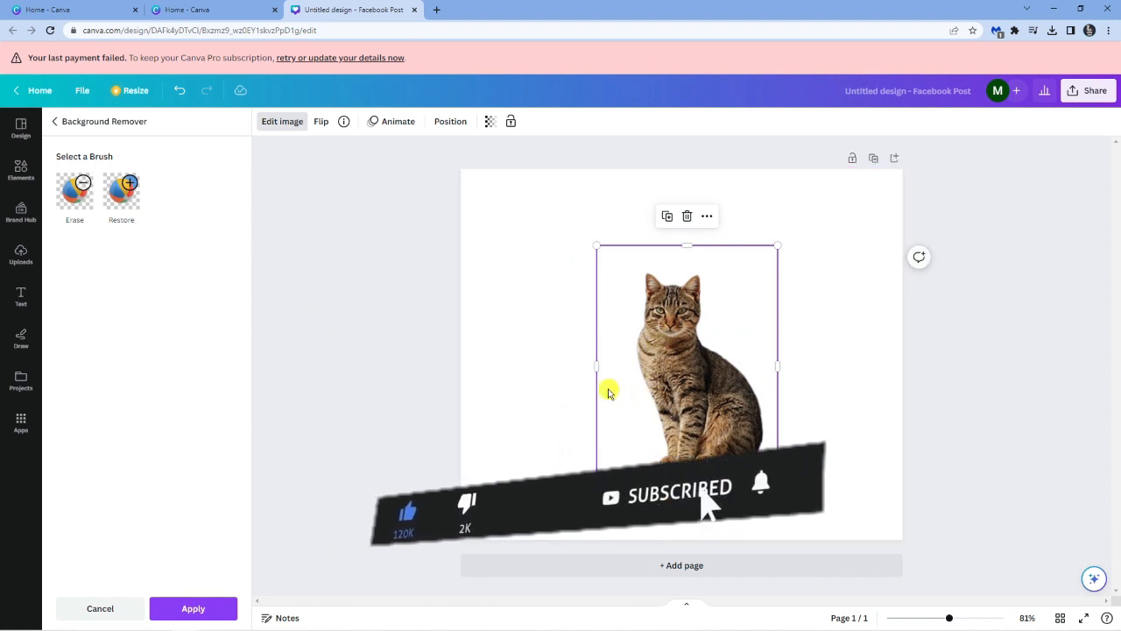
pyautogui.moveTo(350, 339)
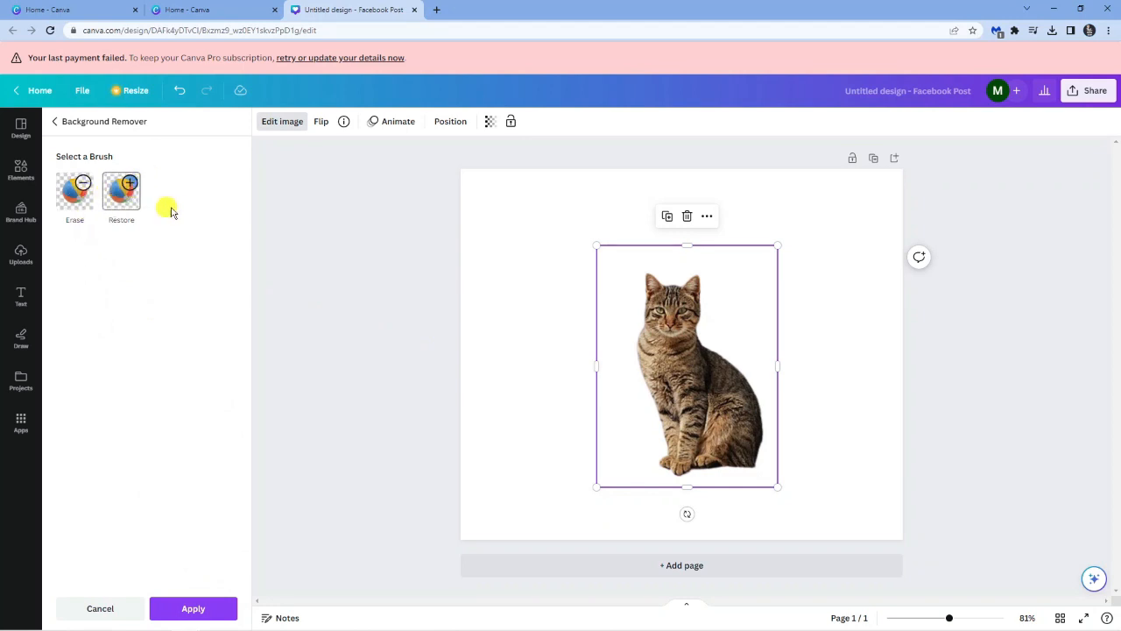
pyautogui.moveTo(409, 277)
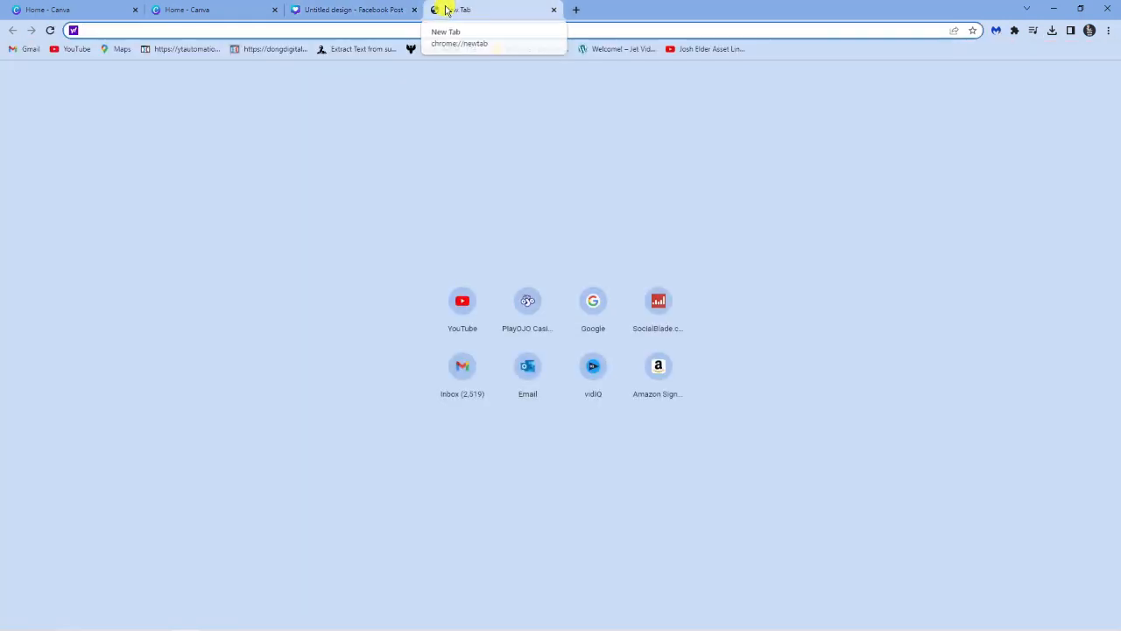
# Go to remove.bg in a new Chrome tab.
pyautogui.write('remove.bg')
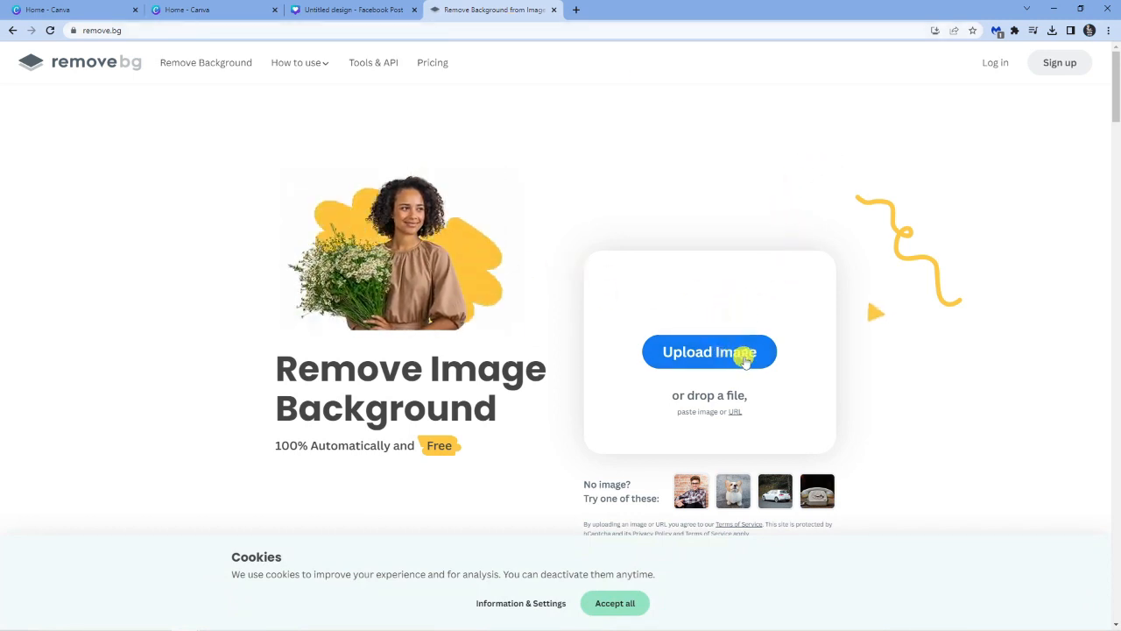
# Upload the cat photo to remove.bg and download the background-free PNG.
pyautogui.click(709, 351)
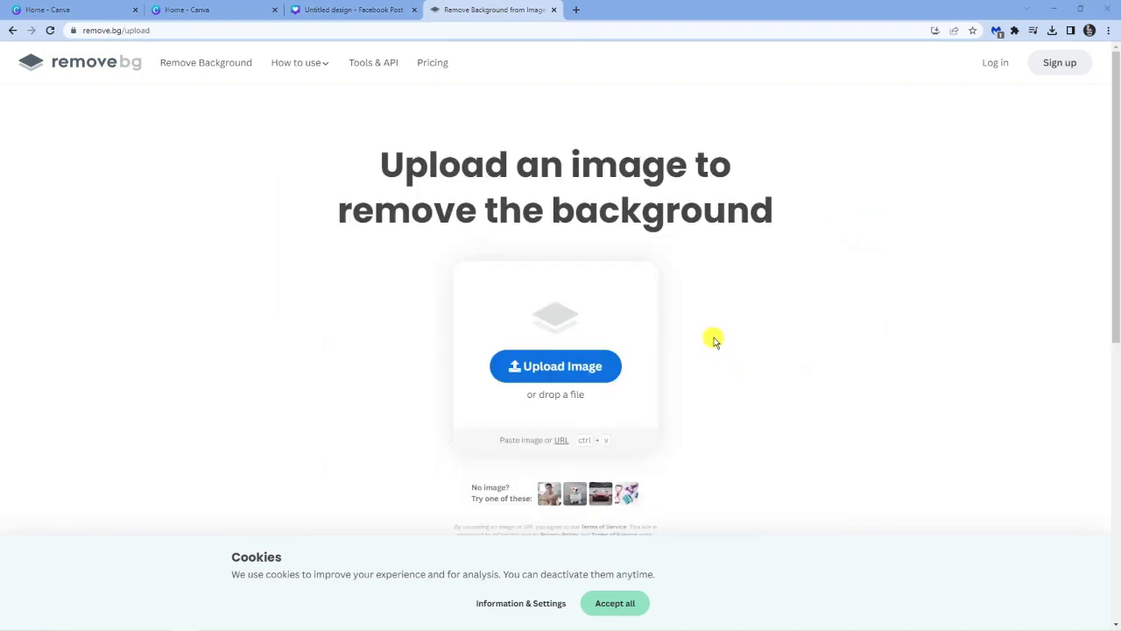
pyautogui.click(555, 366)
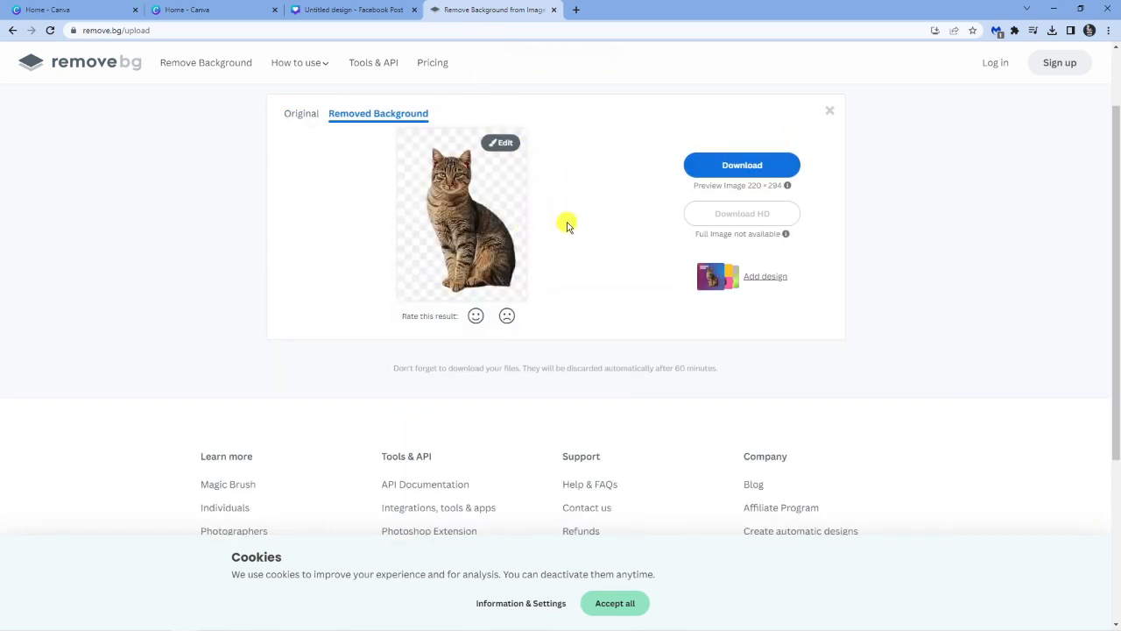
pyautogui.moveTo(479, 215)
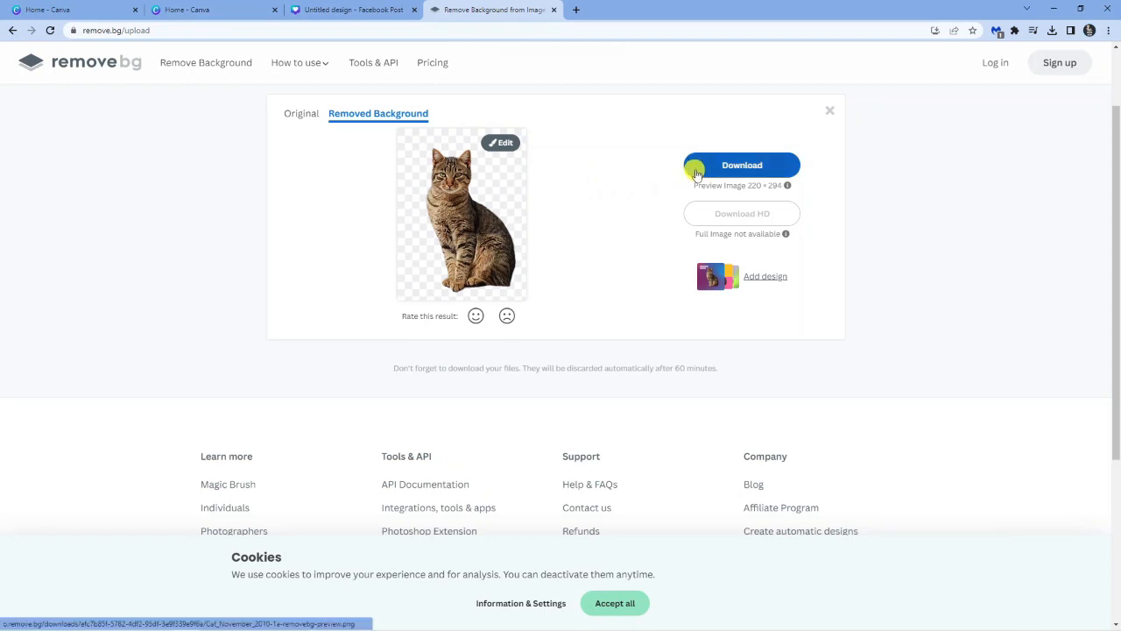
pyautogui.click(741, 165)
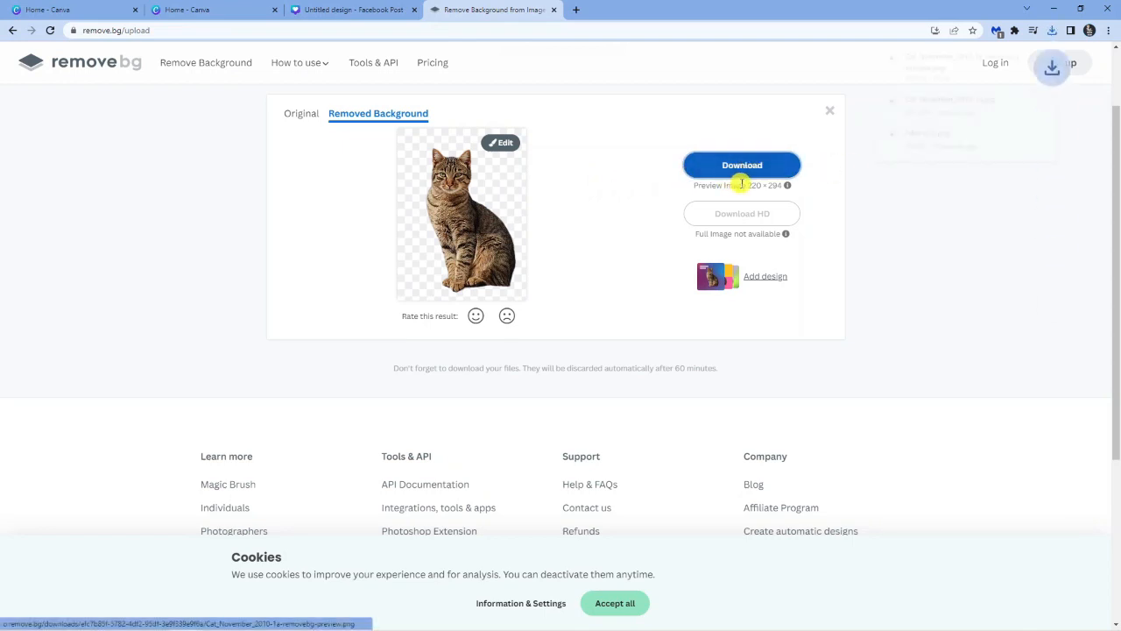
pyautogui.click(1050, 30)
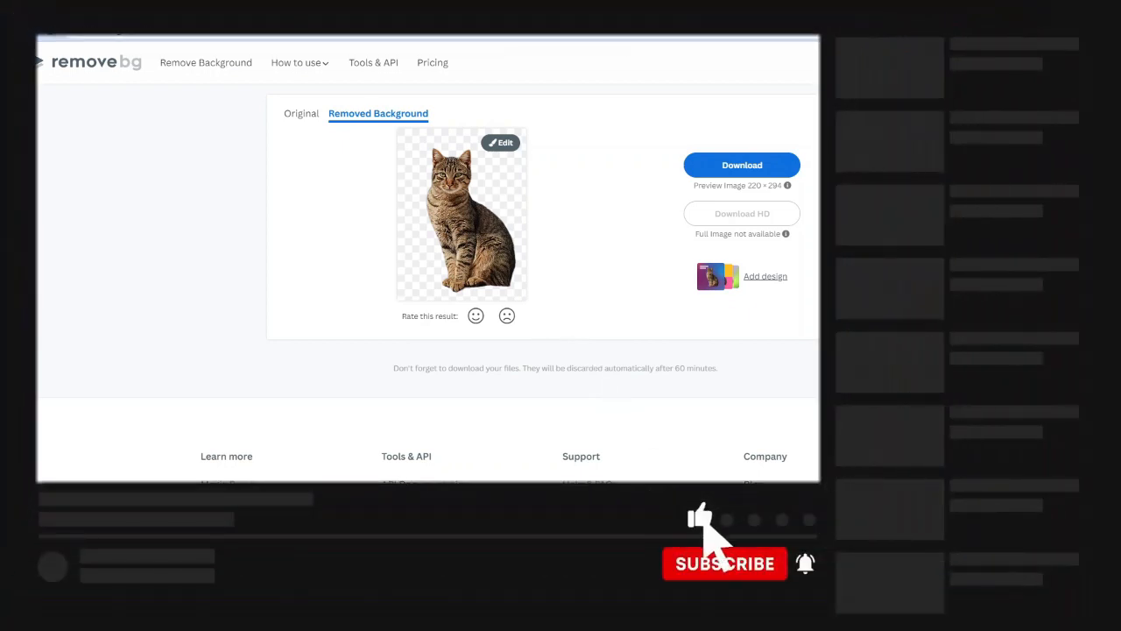
pyautogui.click(725, 563)
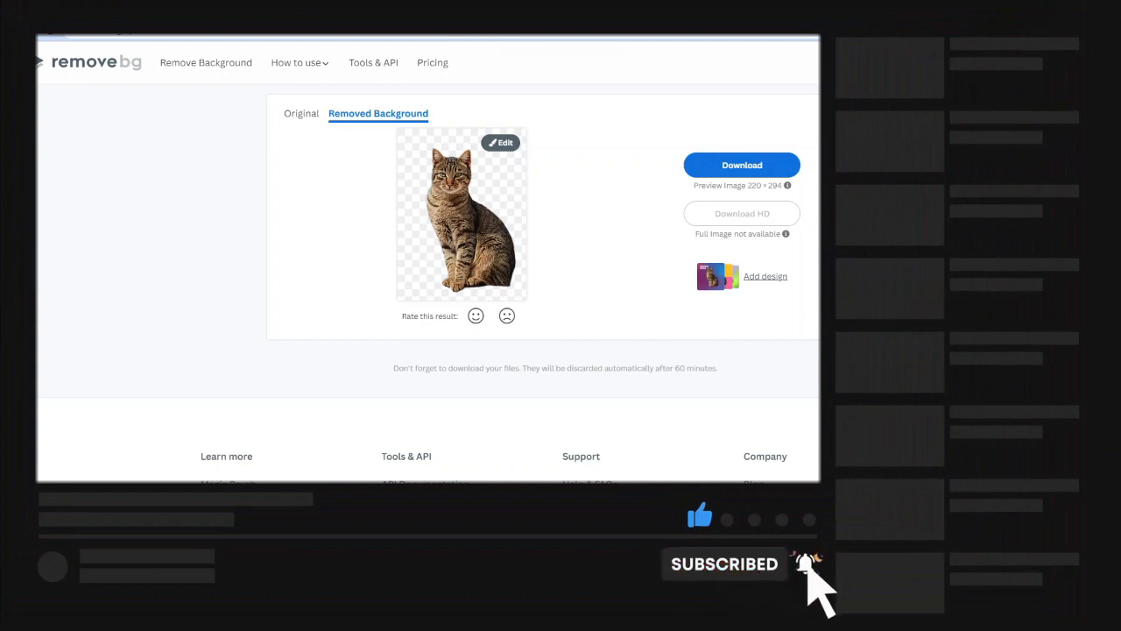
pyautogui.click(475, 316)
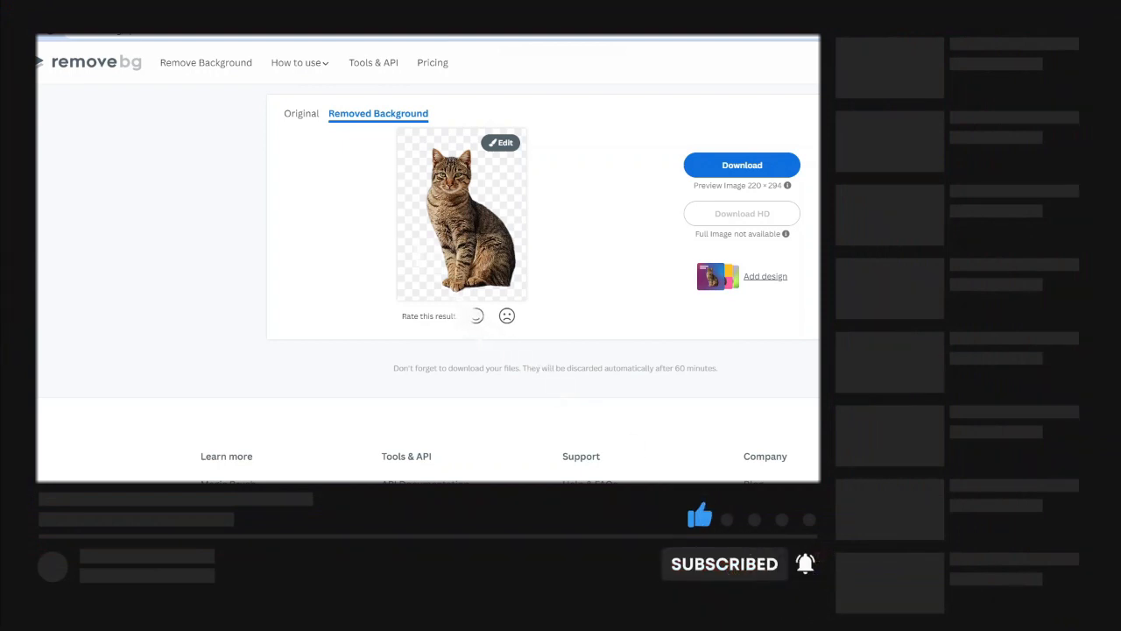